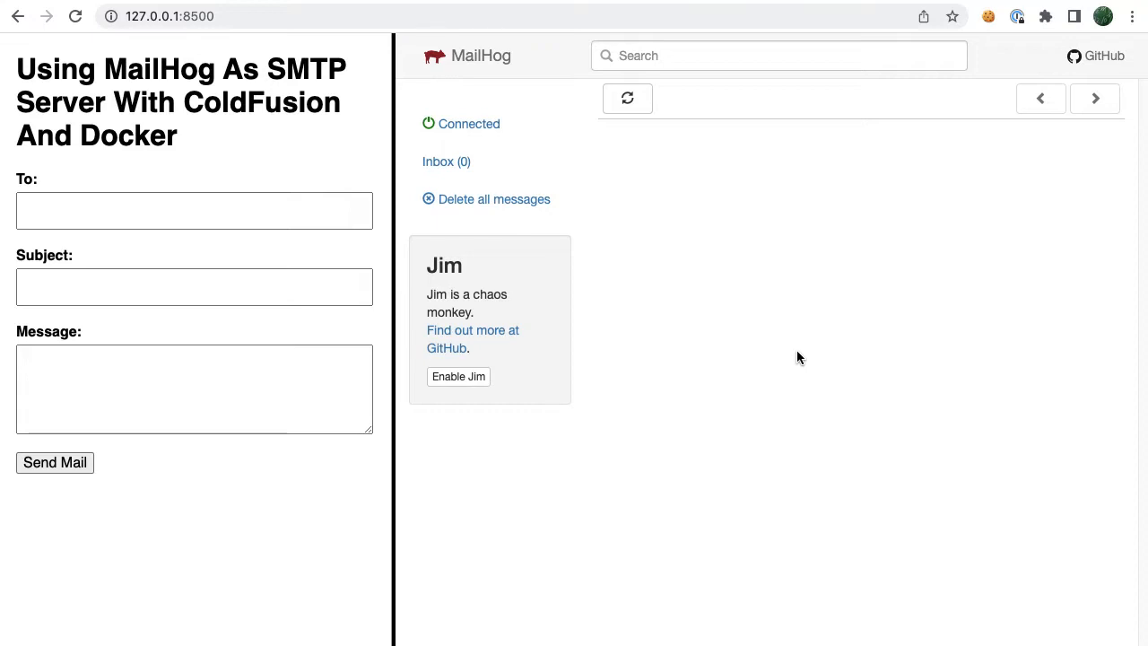
mouse_move(779, 341)
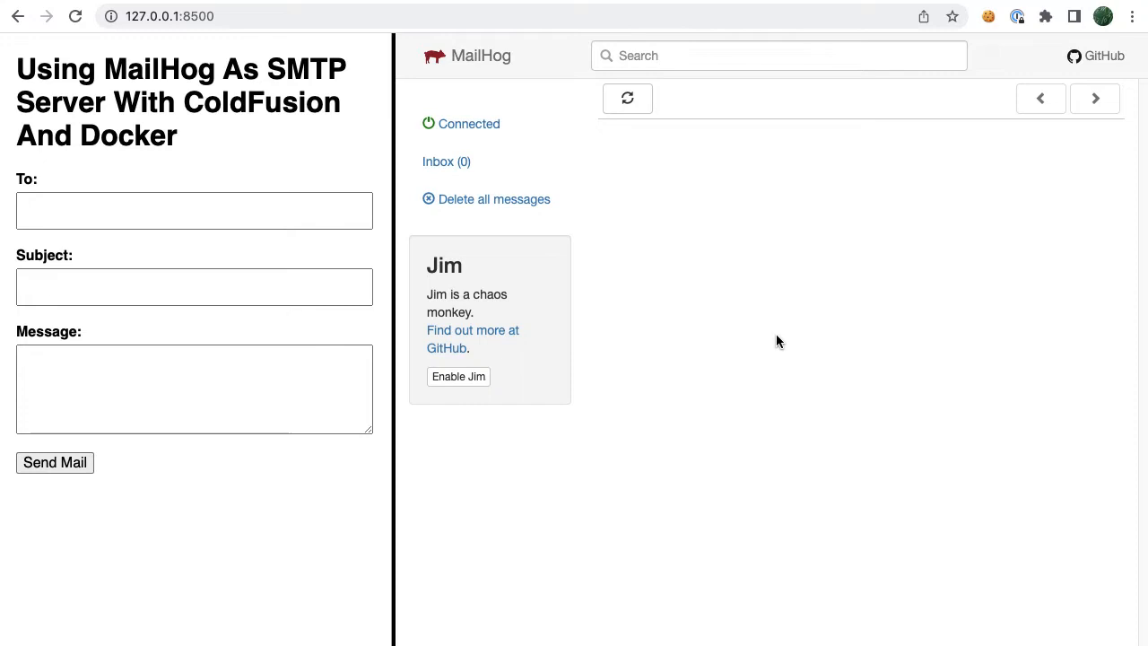
mouse_move(938, 349)
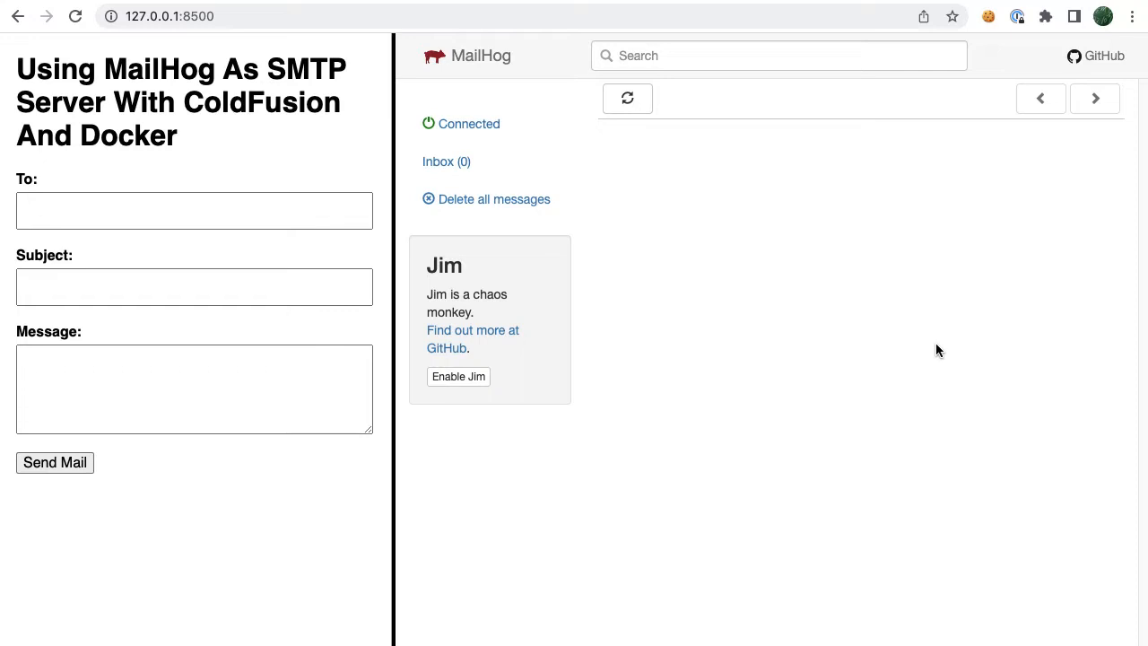
mouse_move(886, 363)
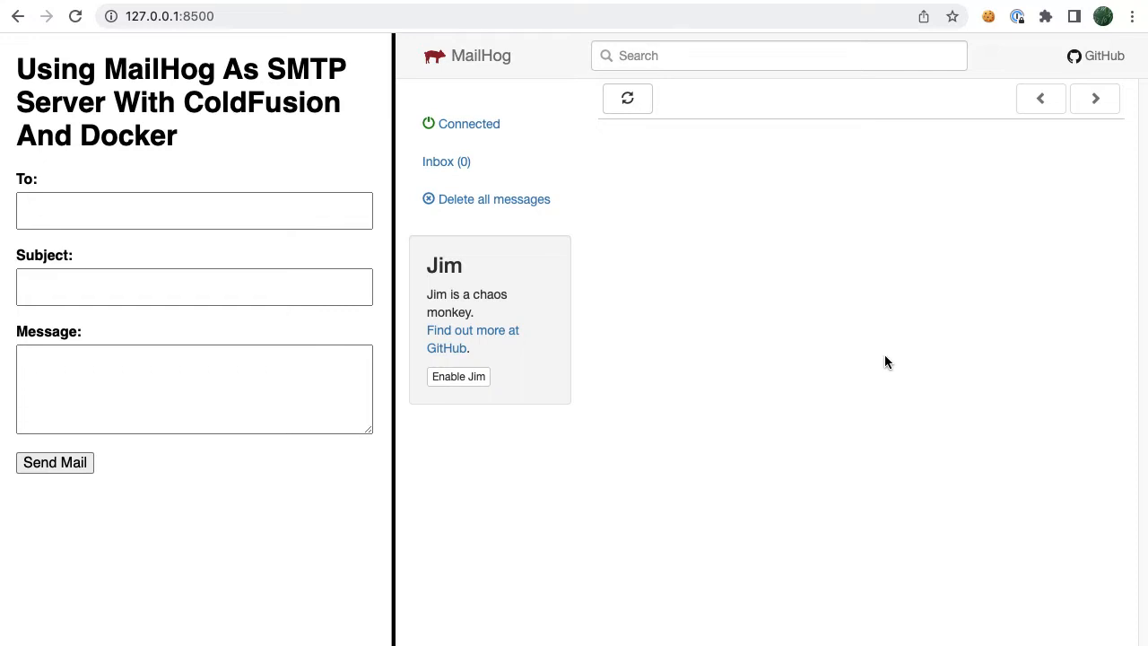
mouse_move(197, 88)
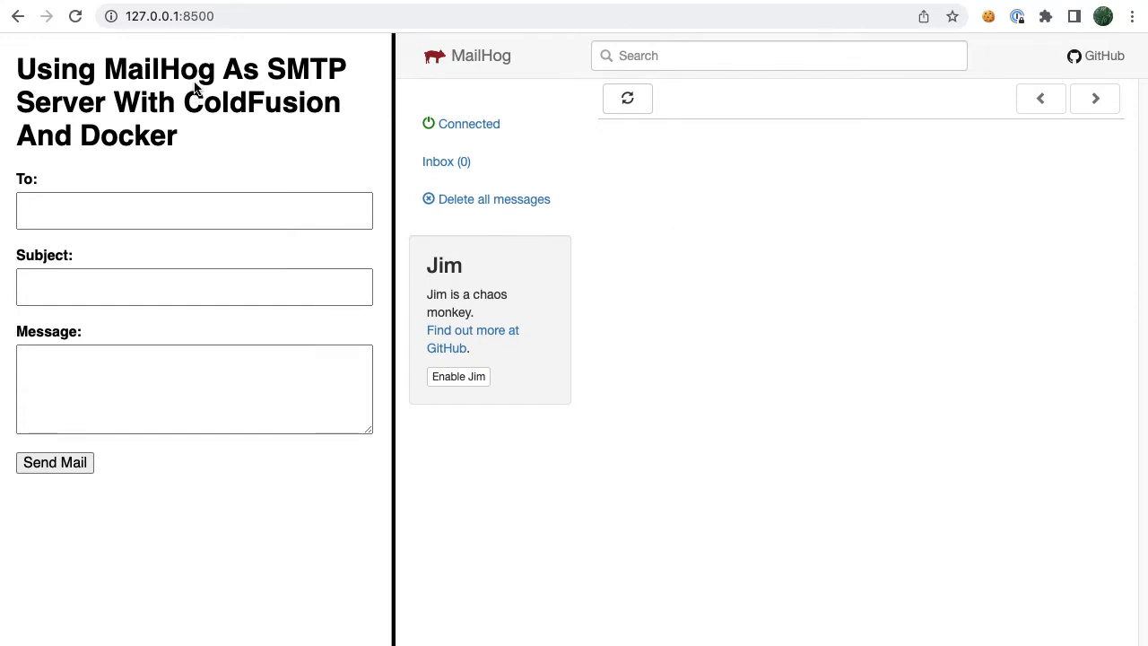
Send the 'Happy Friday!' form email with message 'How about catching a movie this weekend?'
left_click(193, 211)
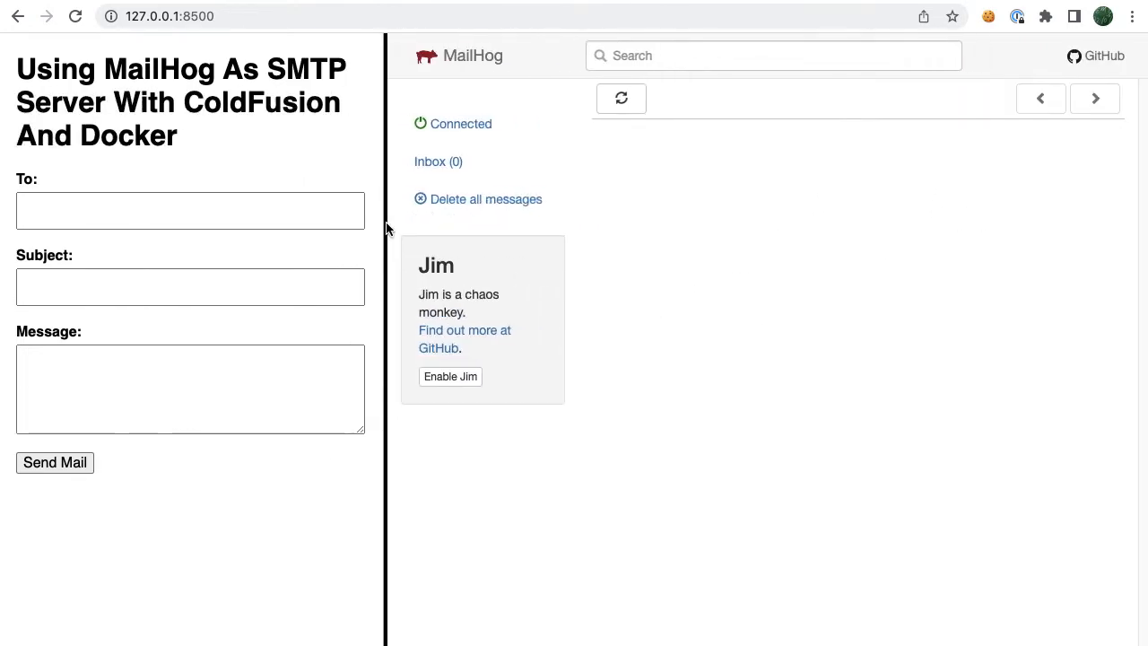
left_click(190, 210)
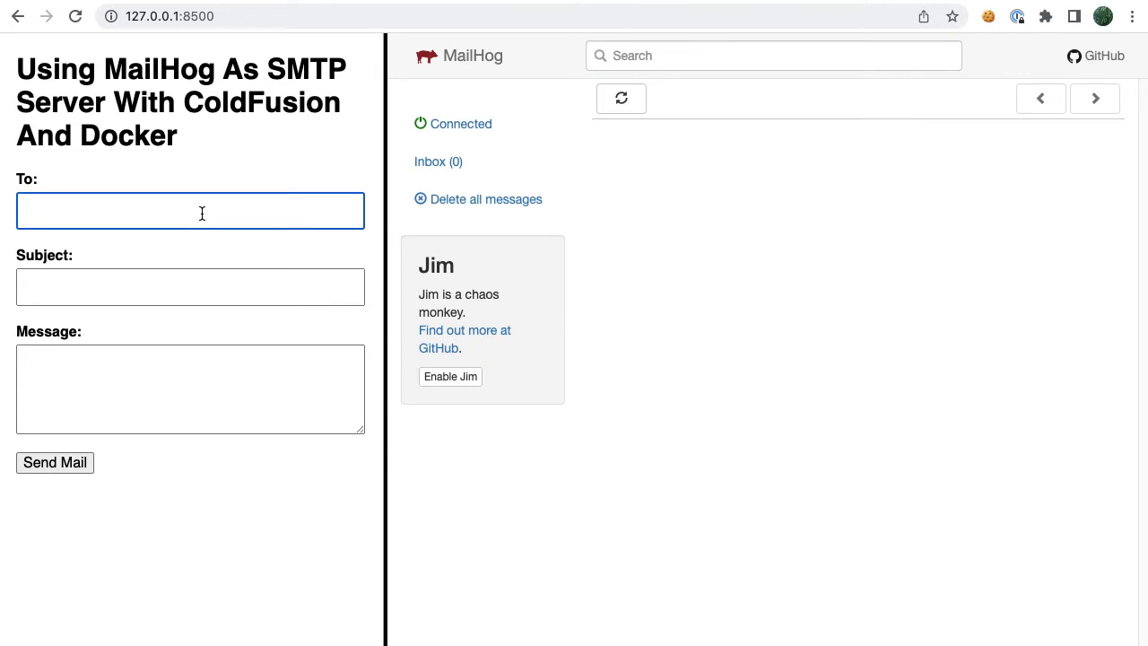
type("How about")
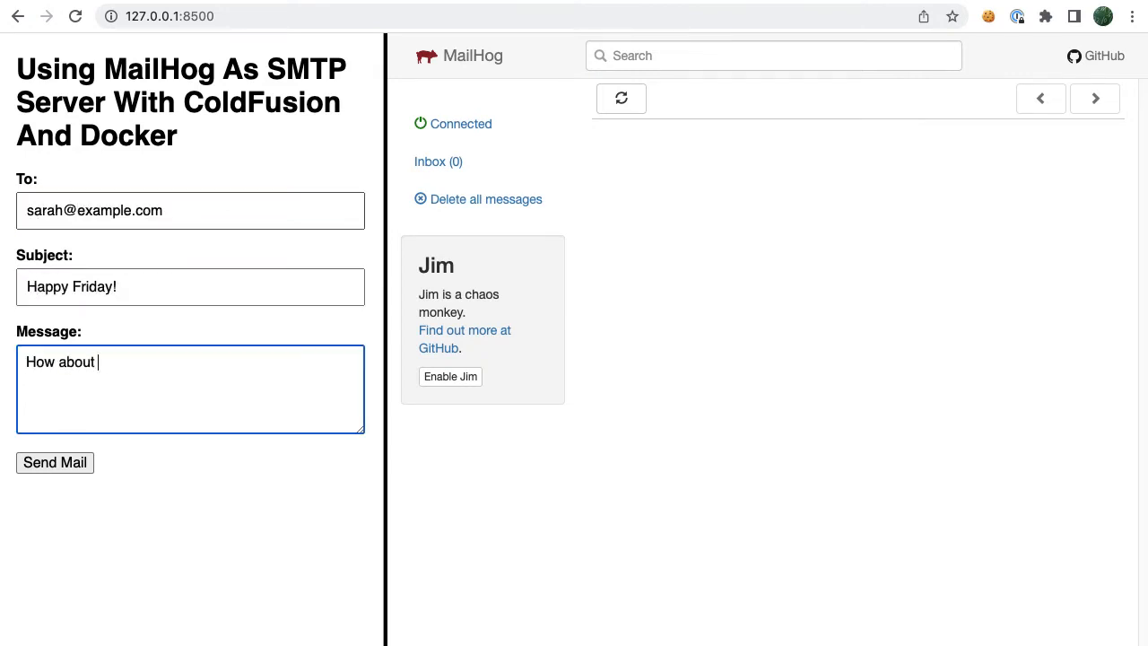
type("catching a movie this weekend?")
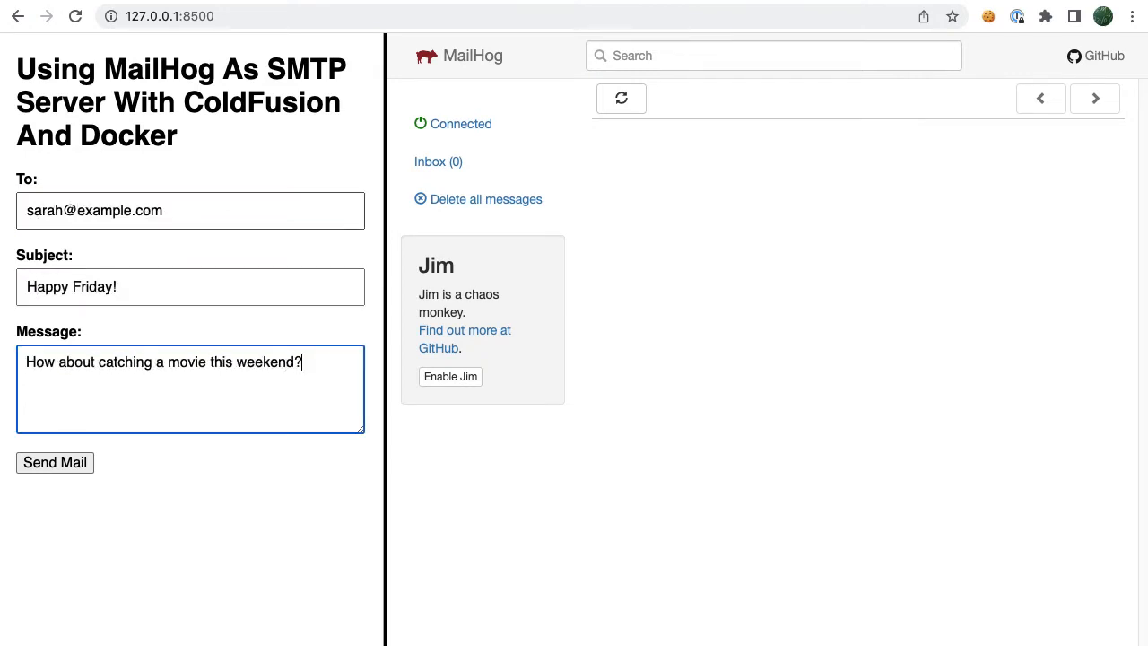
left_click(53, 463)
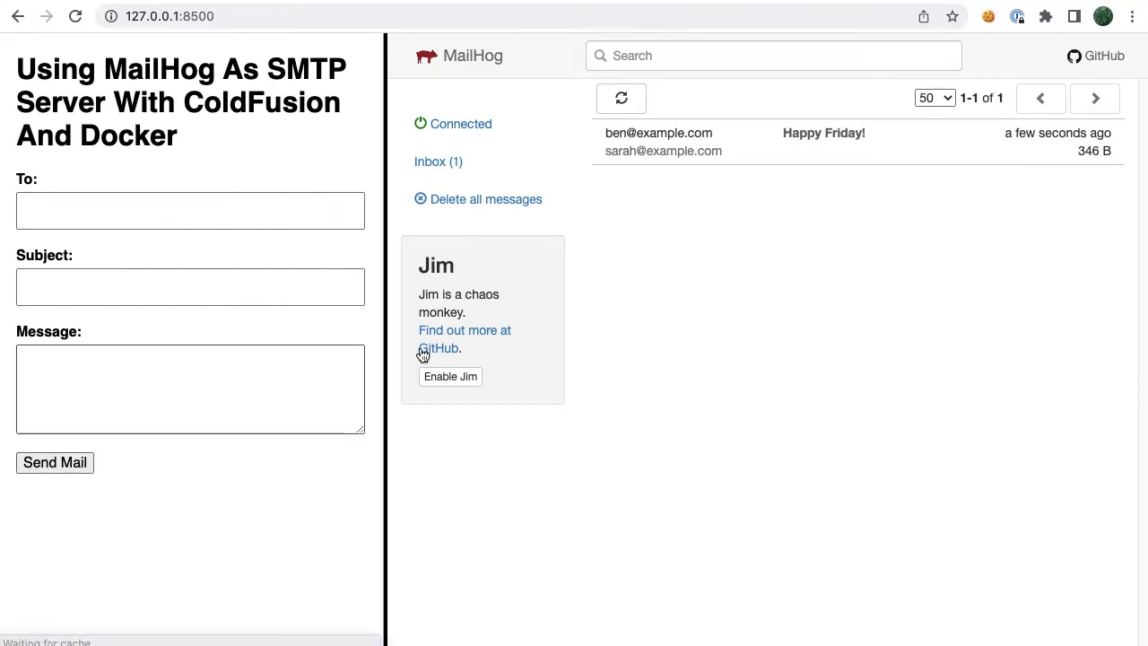
mouse_move(789, 176)
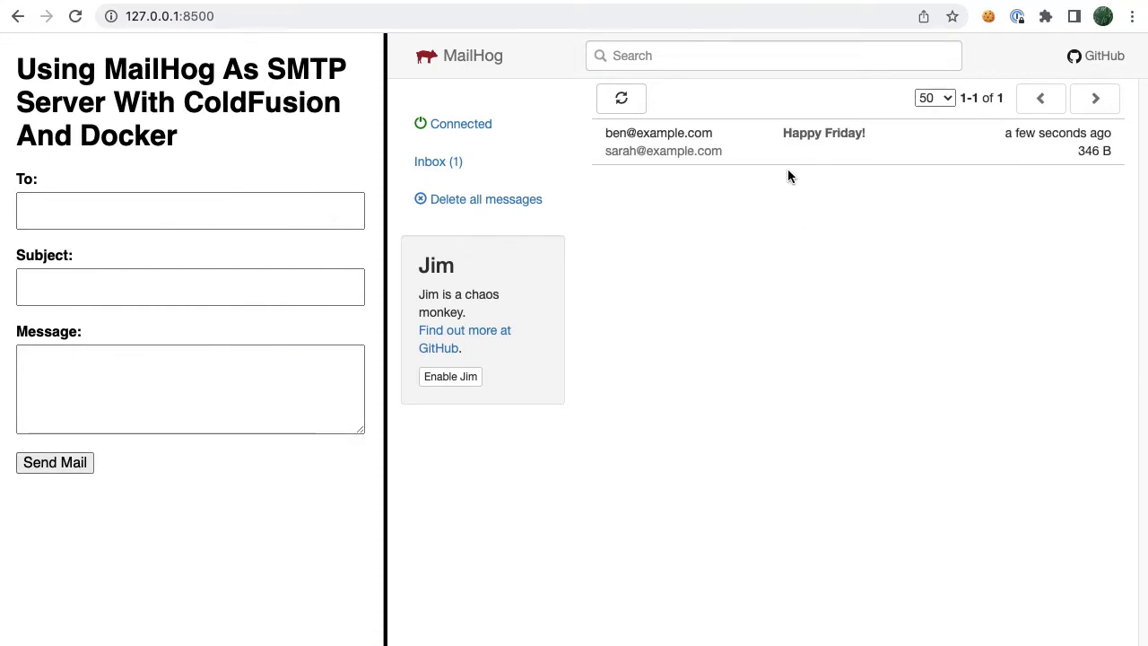
View the received 'Happy Friday!' message in MailHog and read its raw source headers
left_click(824, 140)
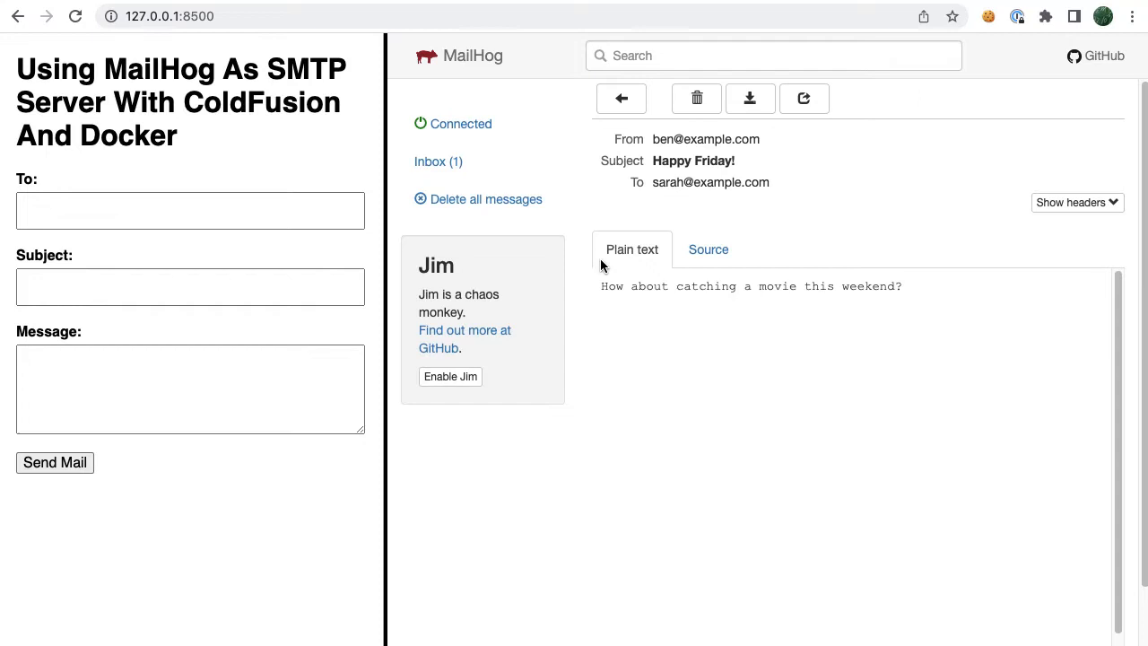
mouse_move(908, 303)
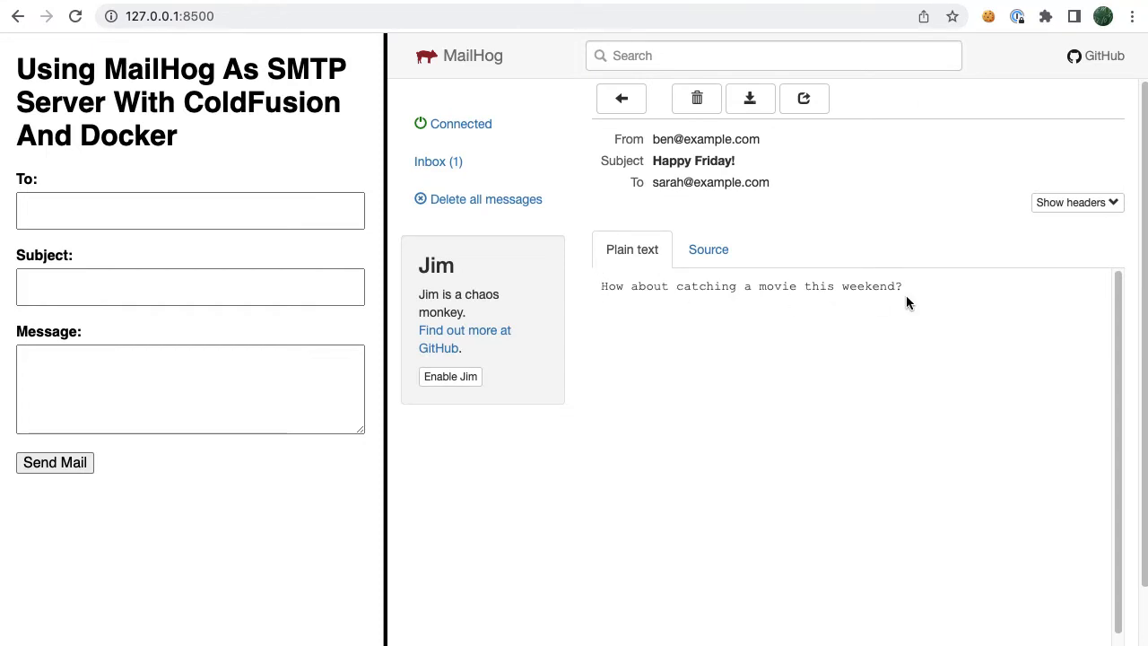
left_click(709, 249)
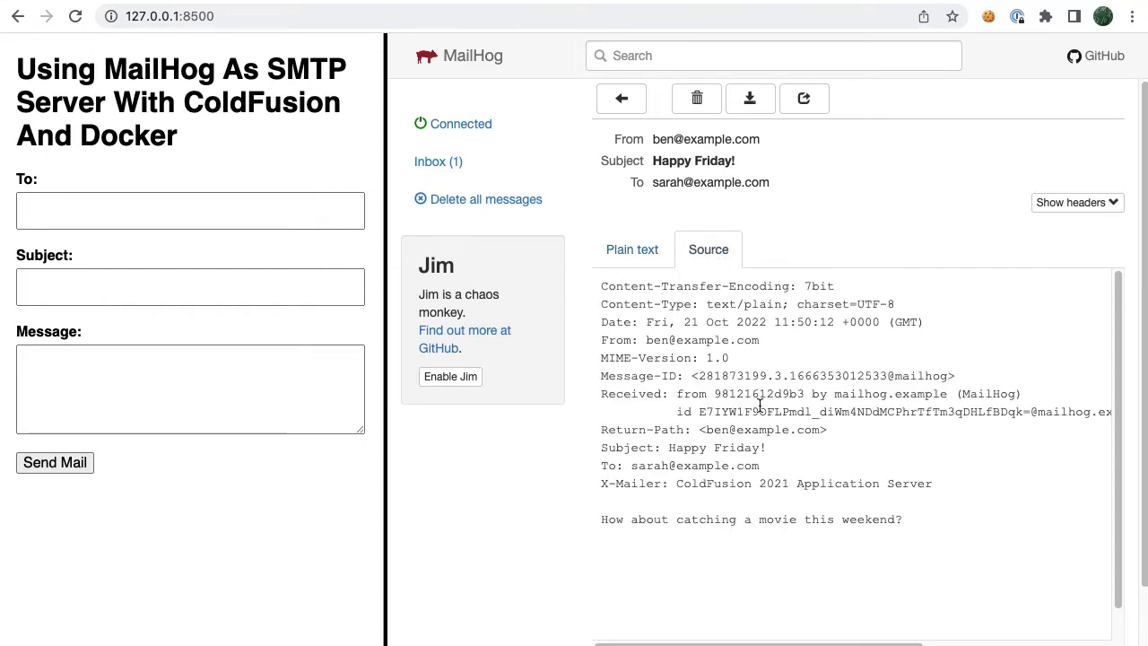
scroll("down", 3)
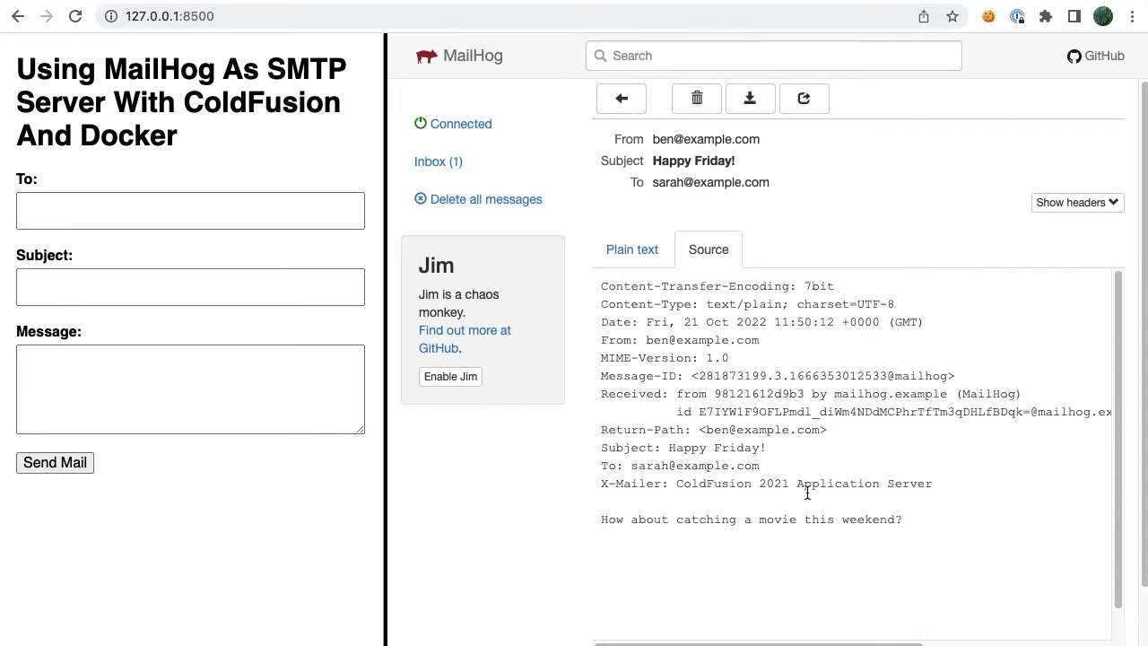
Delete all messages from the MailHog inbox and confirm
left_click(631, 249)
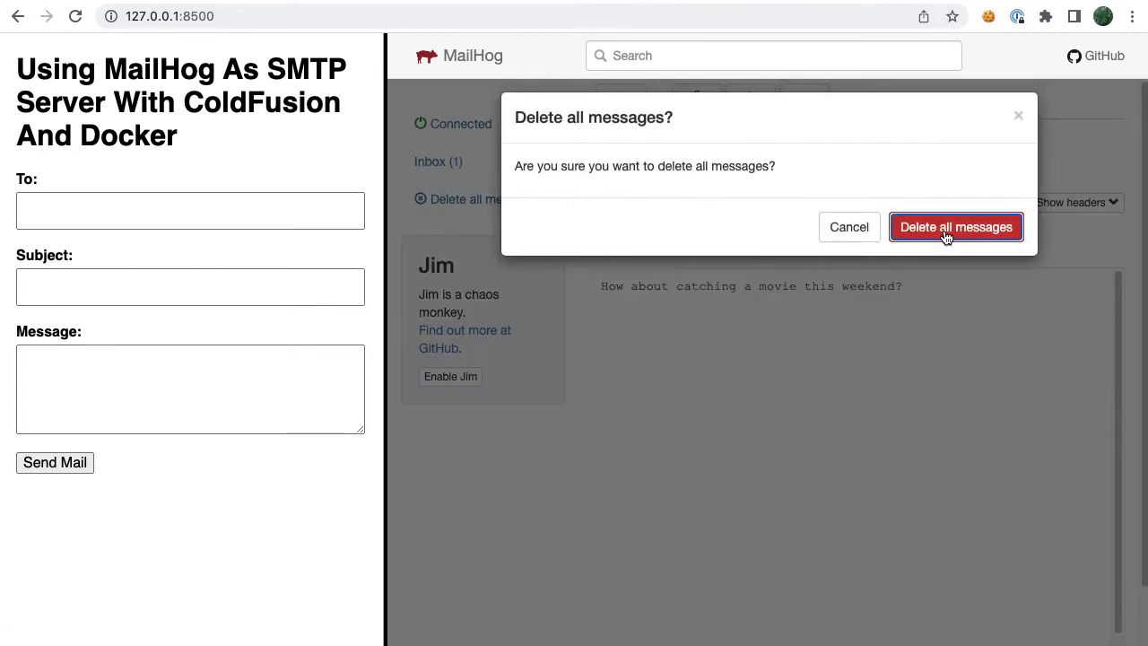
left_click(954, 226)
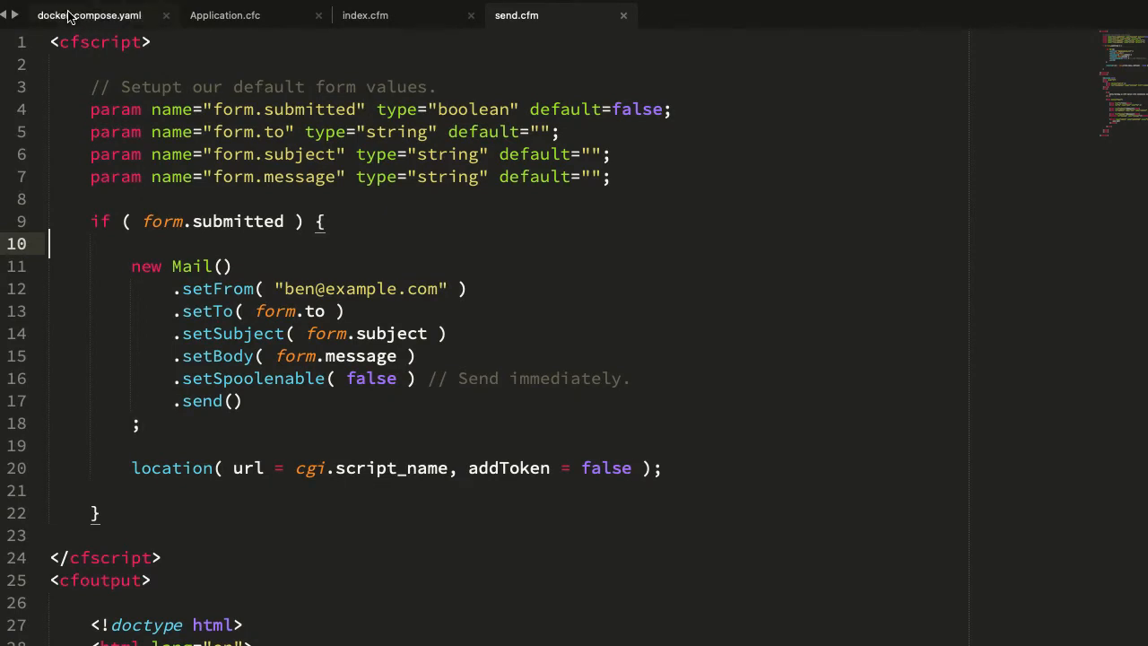
Review docker-compose.yaml and highlight the mailhog SMTP service name
left_click(88, 14)
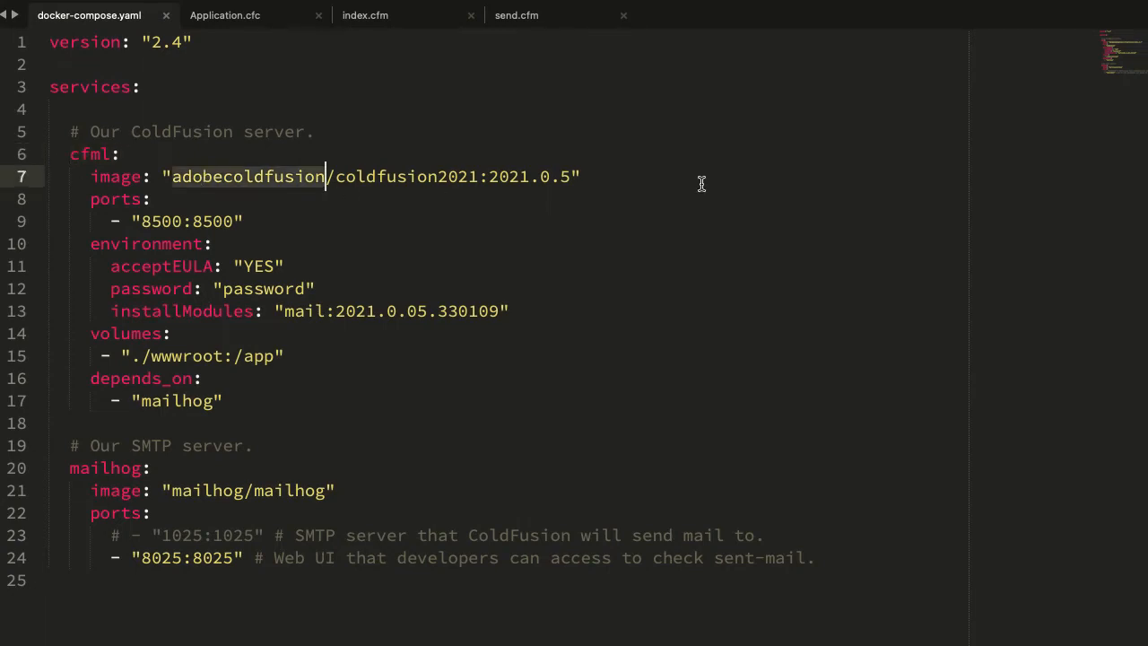
mouse_move(662, 204)
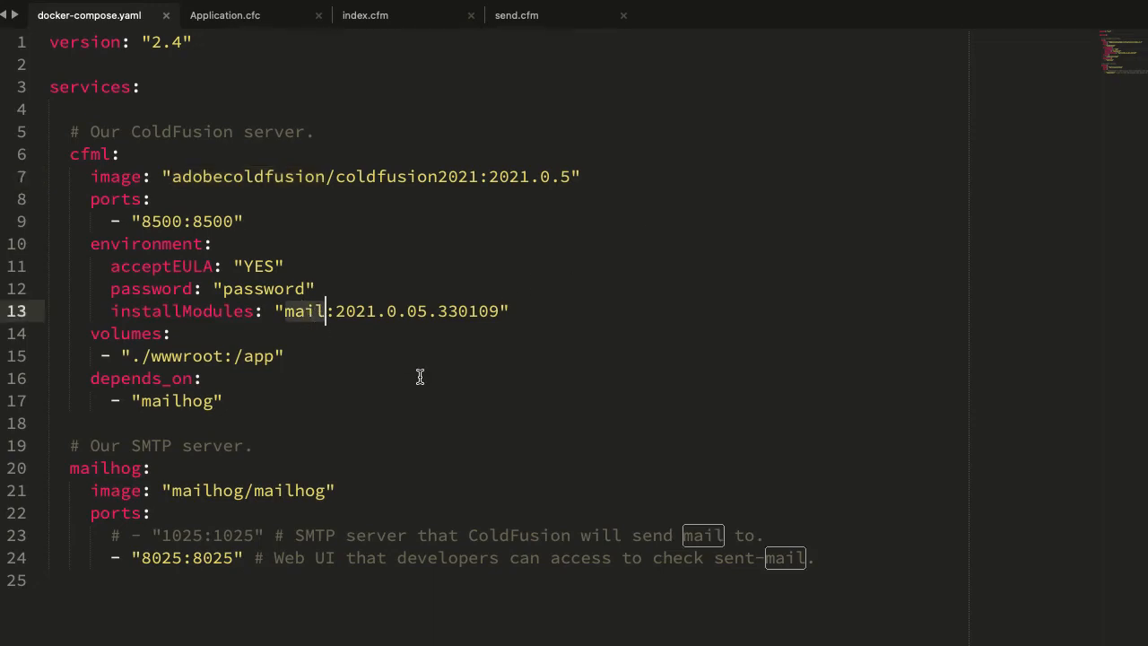
scroll("down", 3)
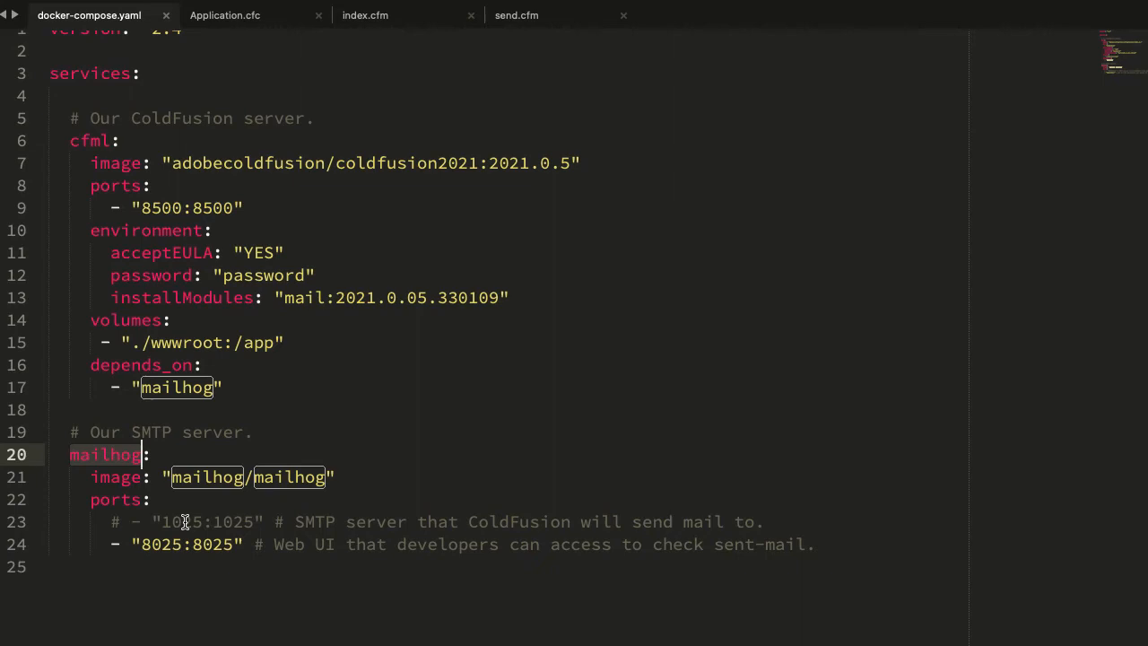
mouse_move(215, 524)
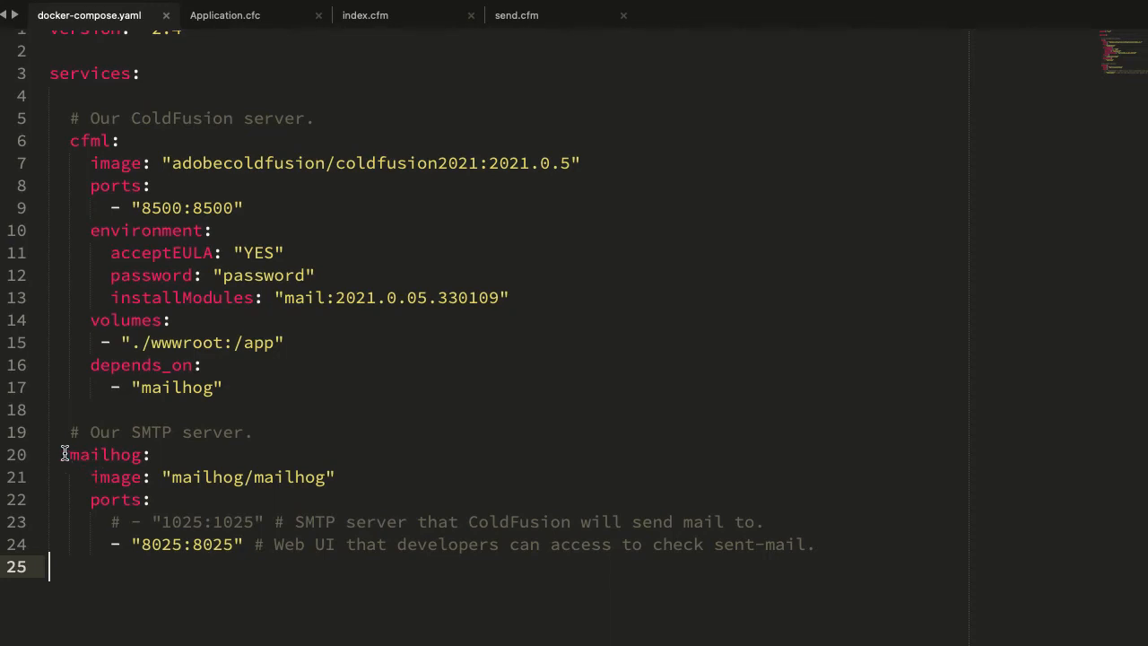
left_click_drag(62, 453, 173, 566)
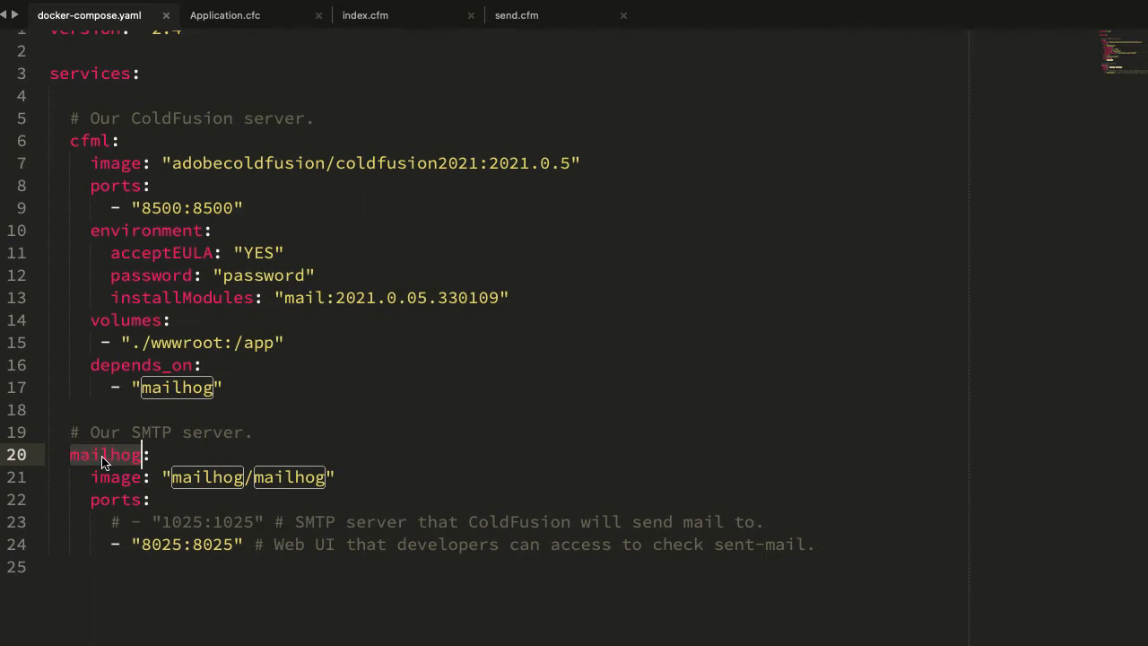
mouse_move(177, 380)
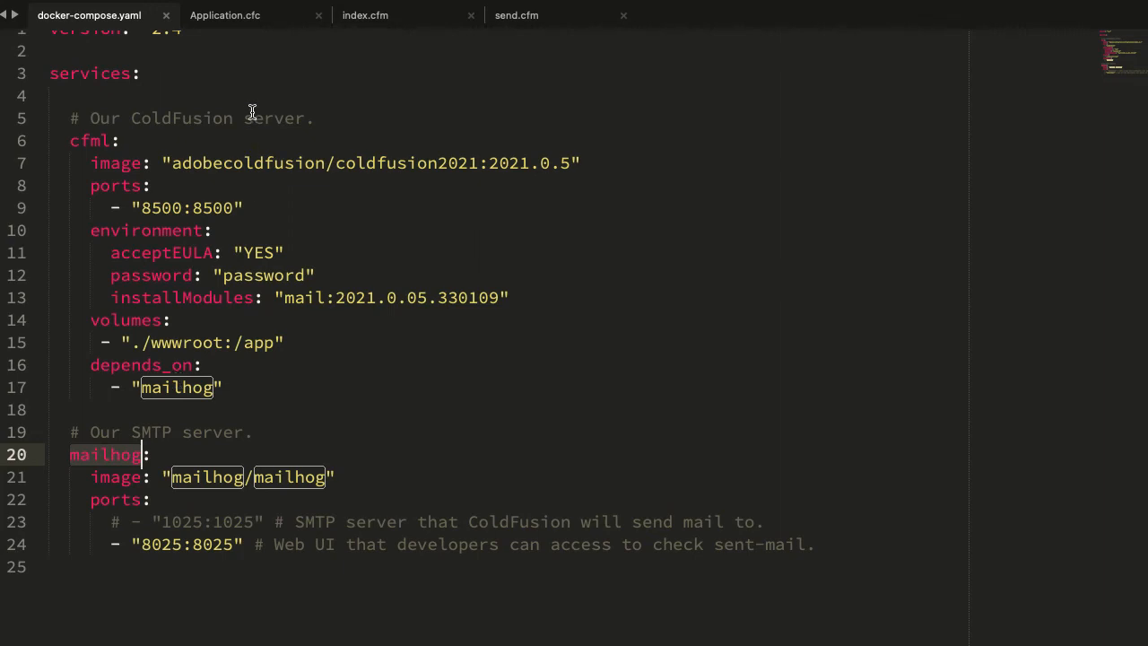
Show Application.cfc's smtpServerSettings with port 1025 highlighted, cross-checking against docker-compose.yaml
left_click(224, 14)
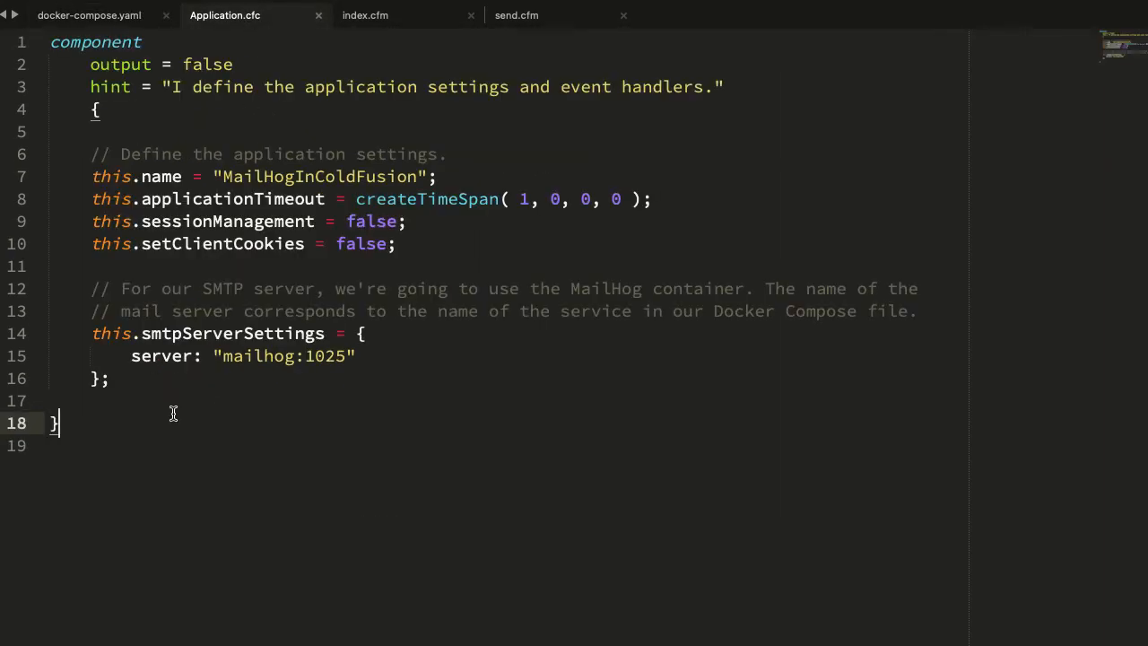
mouse_move(179, 430)
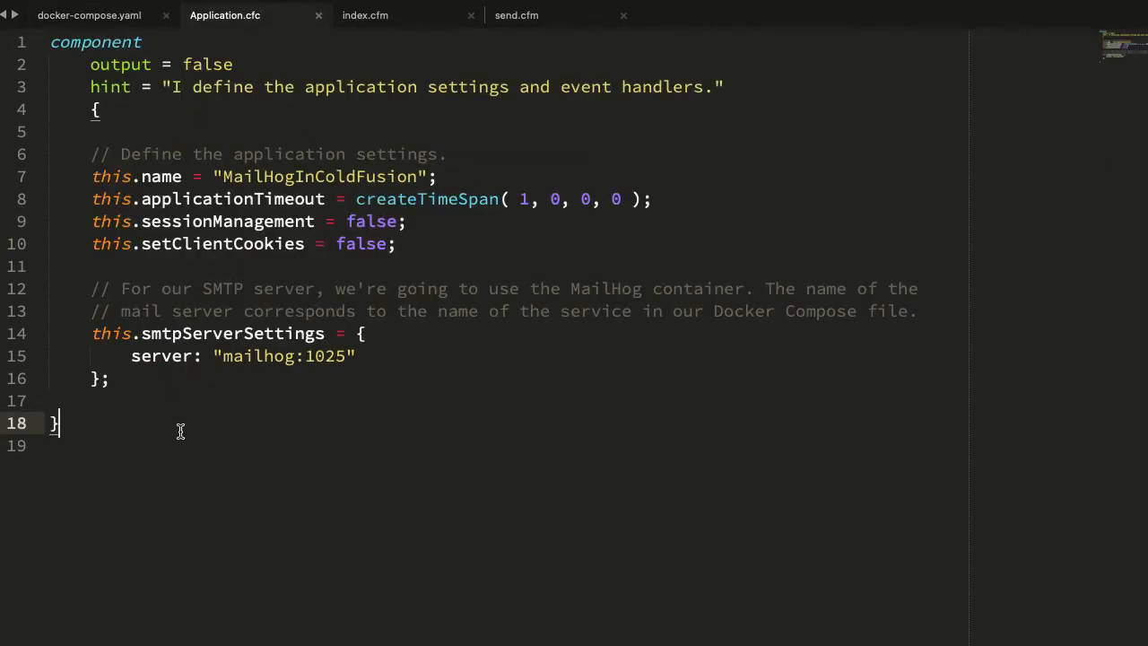
double_click(232, 331)
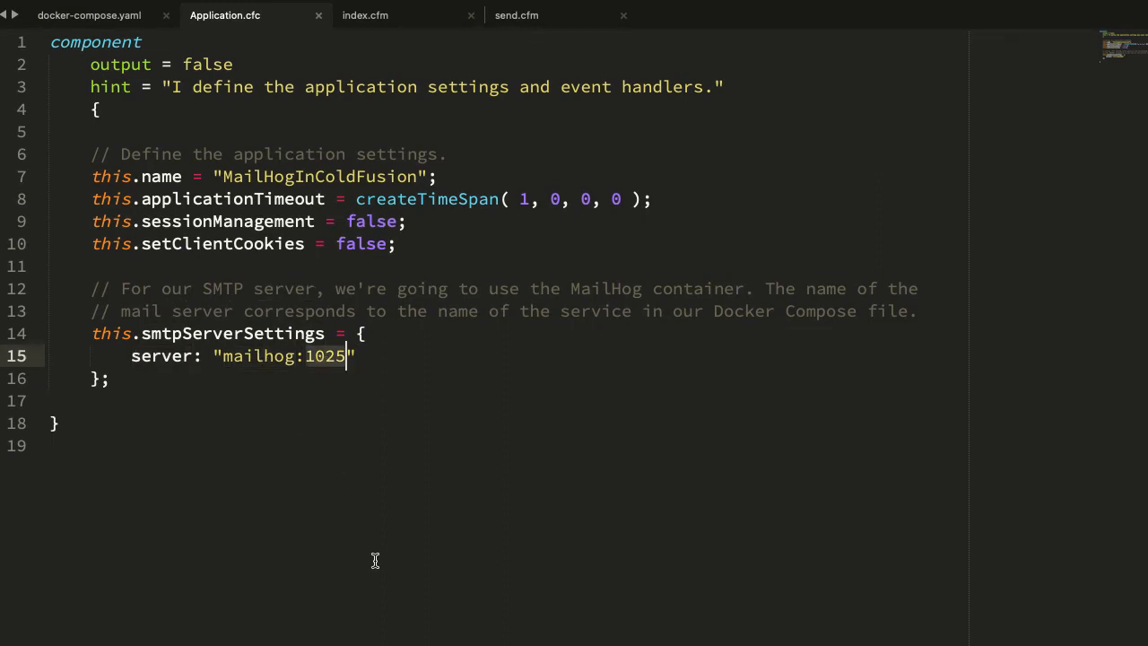
mouse_move(226, 423)
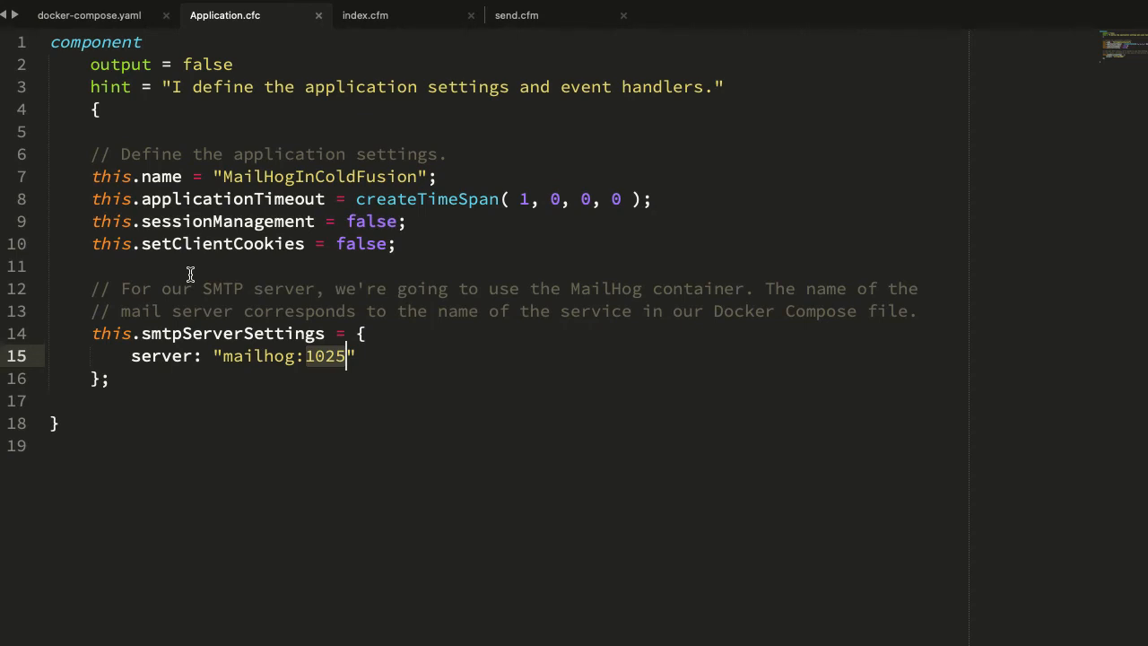
left_click(88, 15)
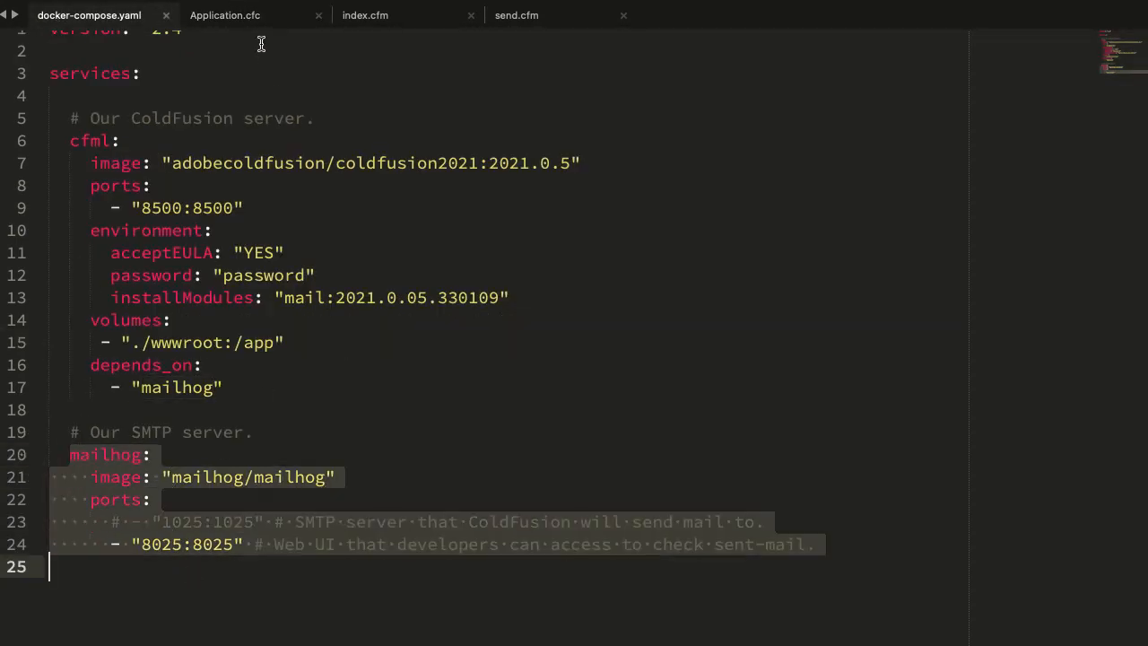
left_click(224, 14)
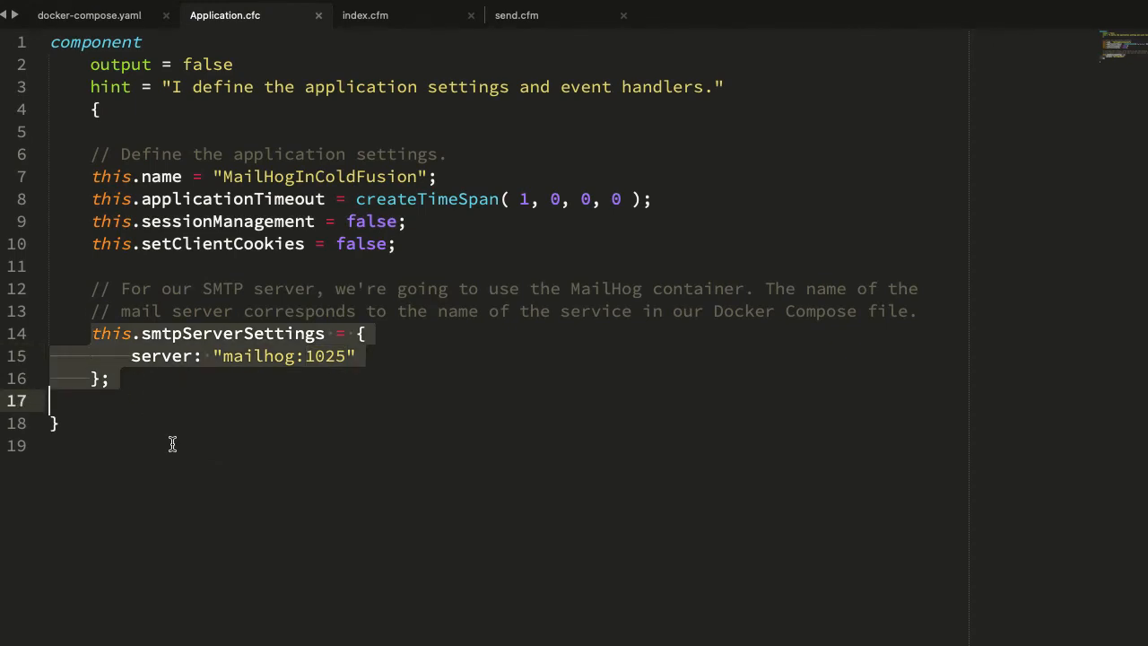
mouse_move(273, 377)
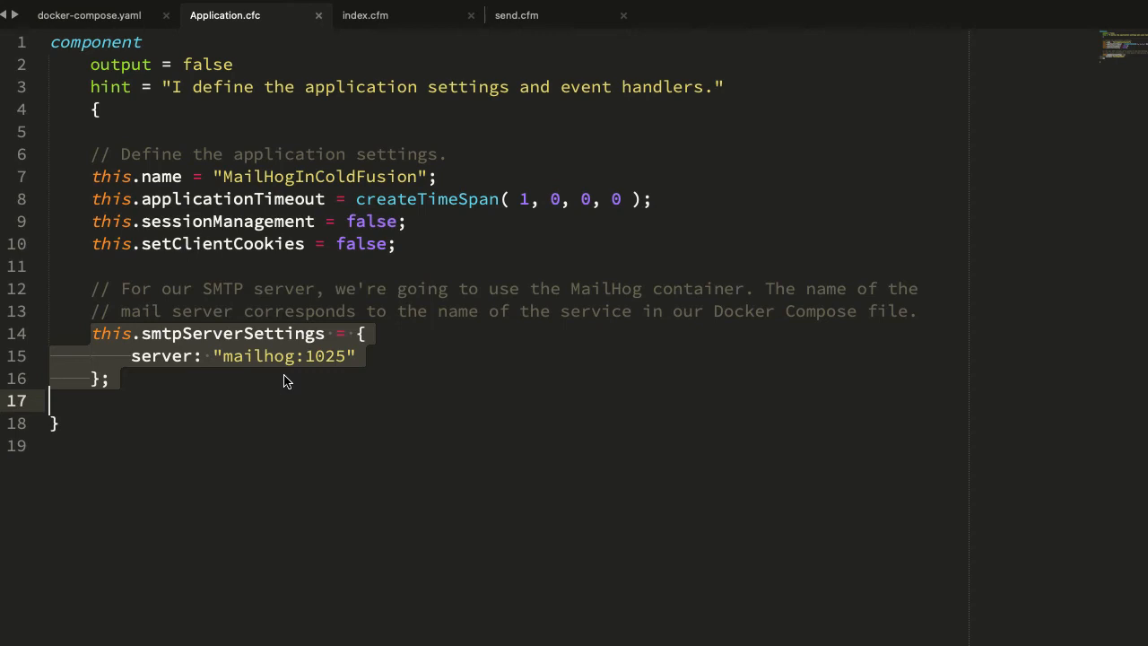
Review the Mail() block in send.cfm, then return to the browser mail form
left_click(517, 15)
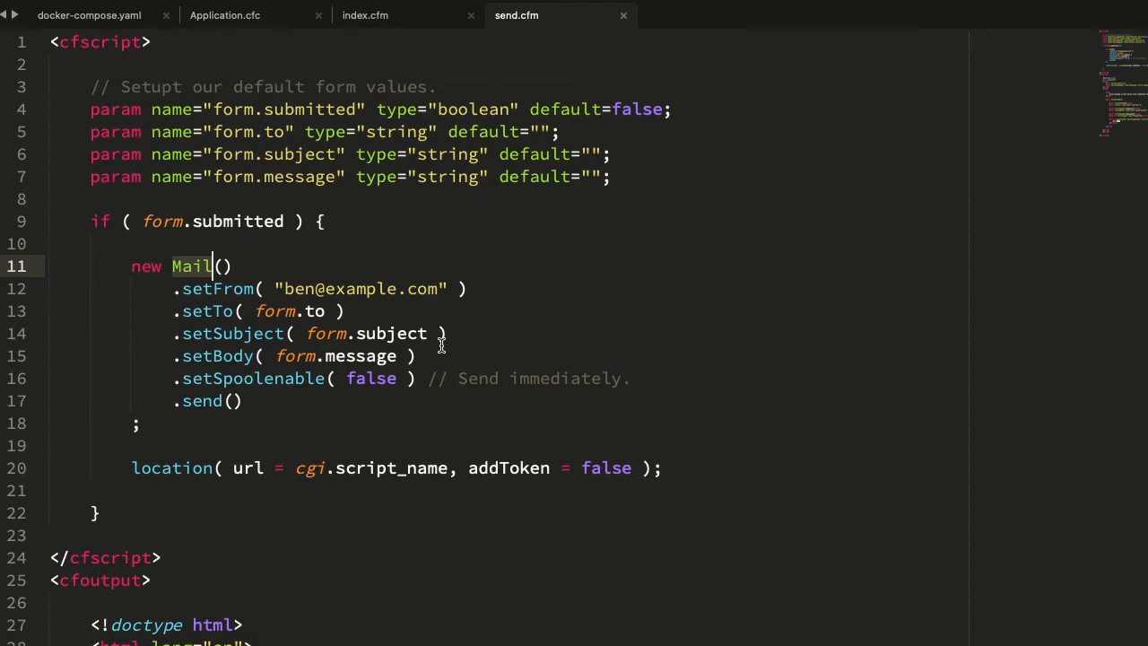
scroll("down", 3)
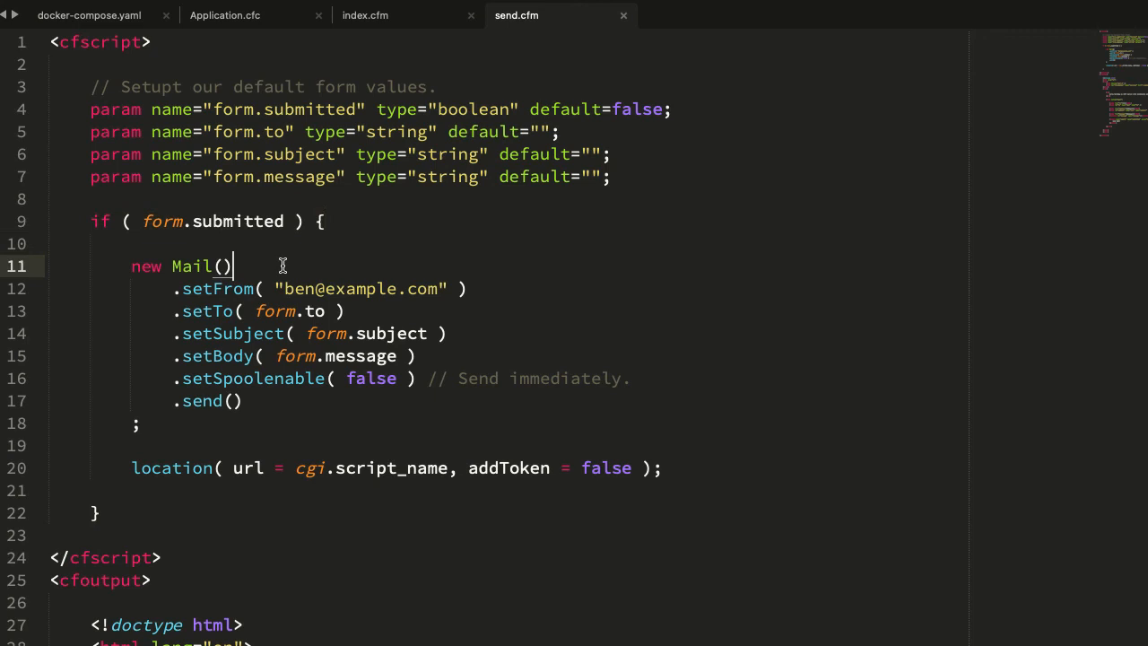
mouse_move(362, 287)
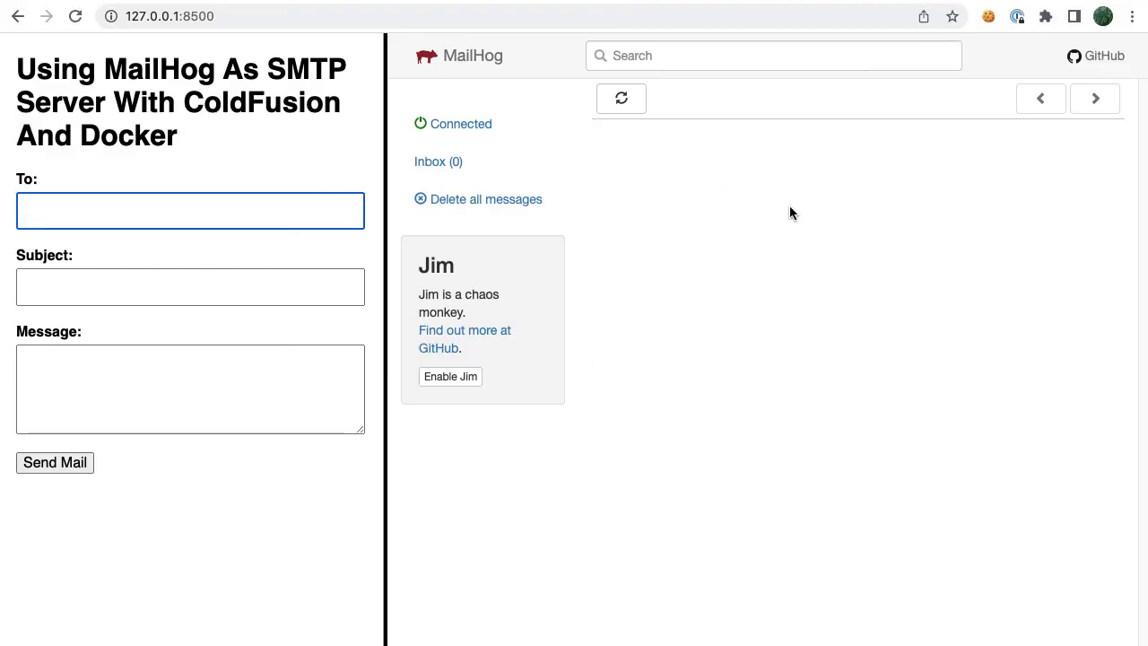
mouse_move(824, 323)
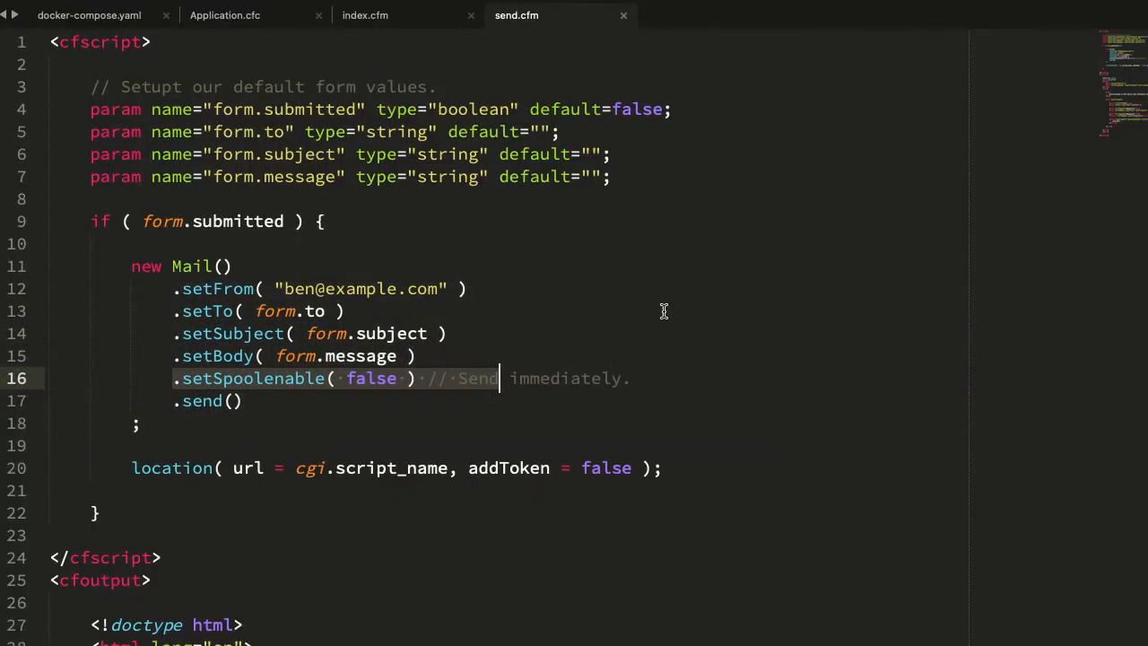
left_click(242, 400)
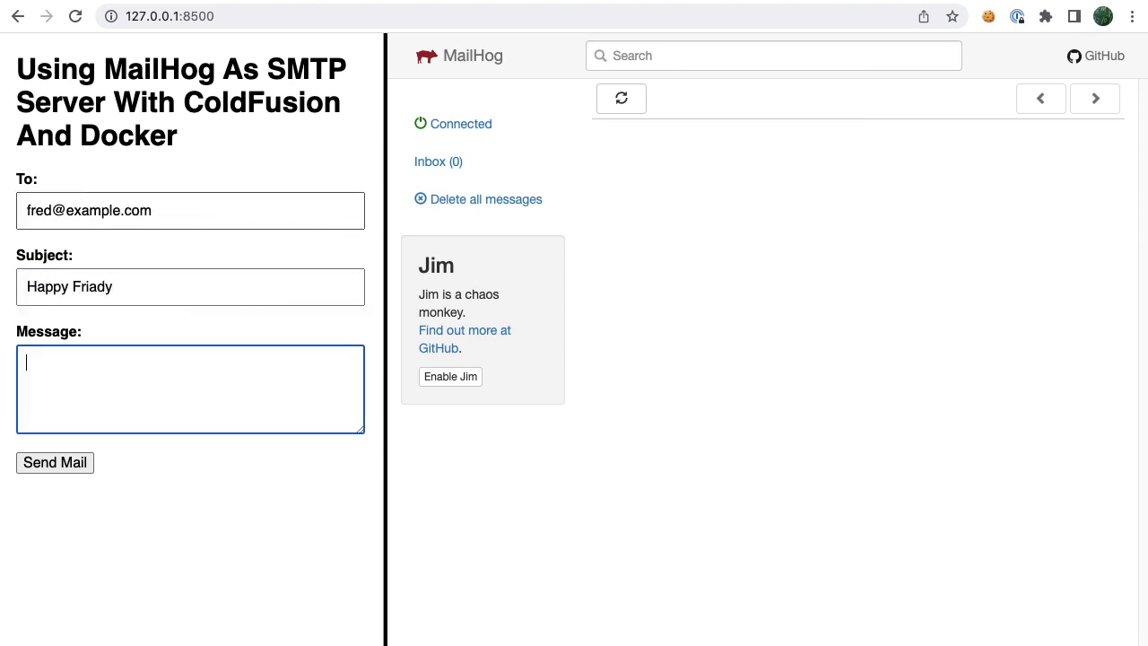
Send the 'Happy Friday' email with message 'How about we grab a drink later?' and view it in the inbox
type("How about we grab a drink later?")
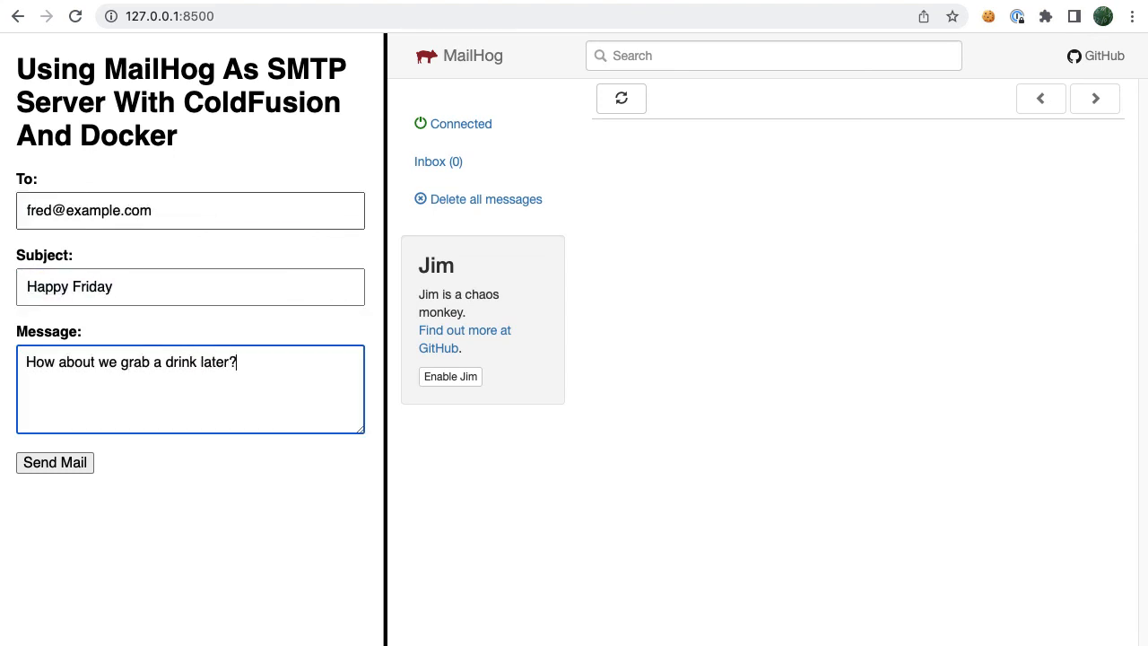
left_click(54, 463)
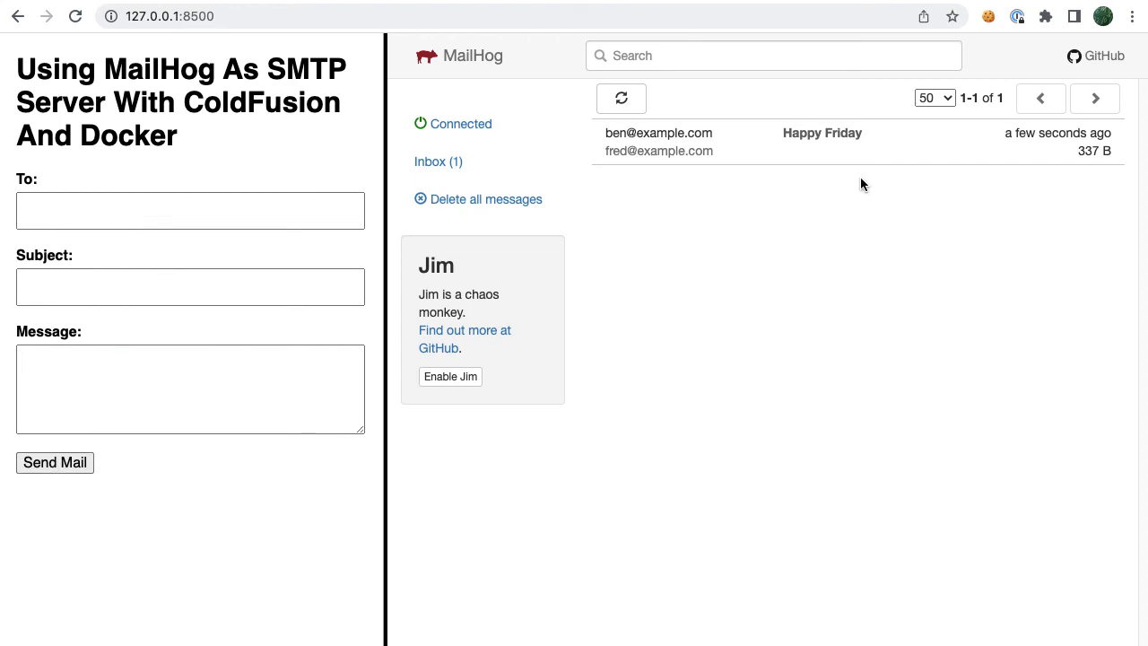
left_click(821, 140)
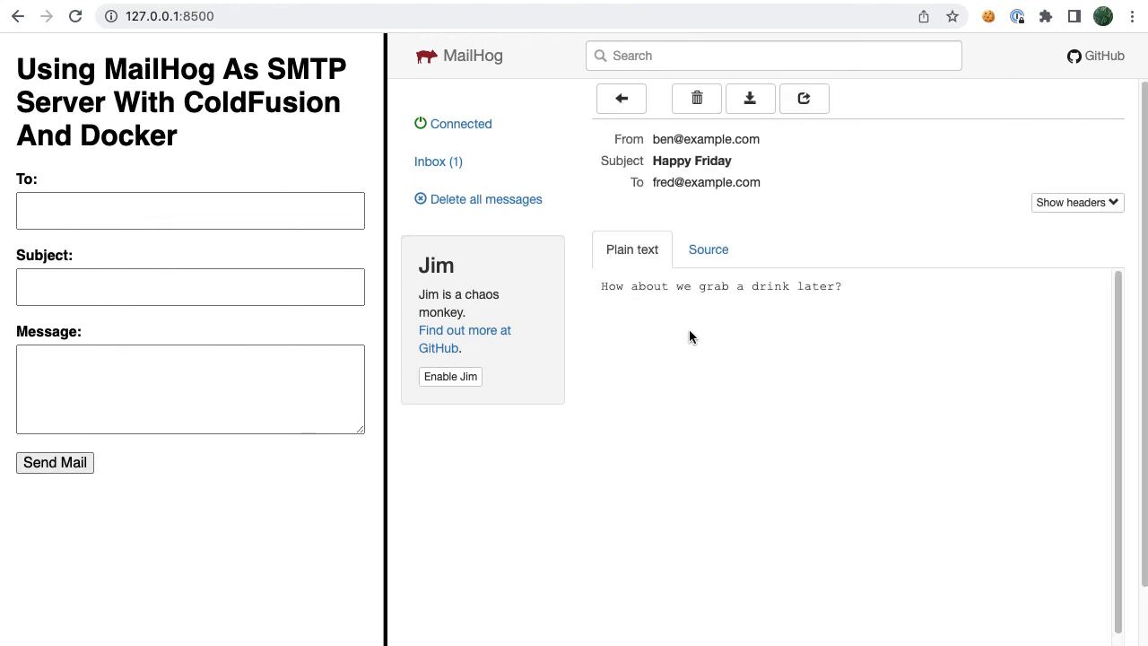
mouse_move(817, 394)
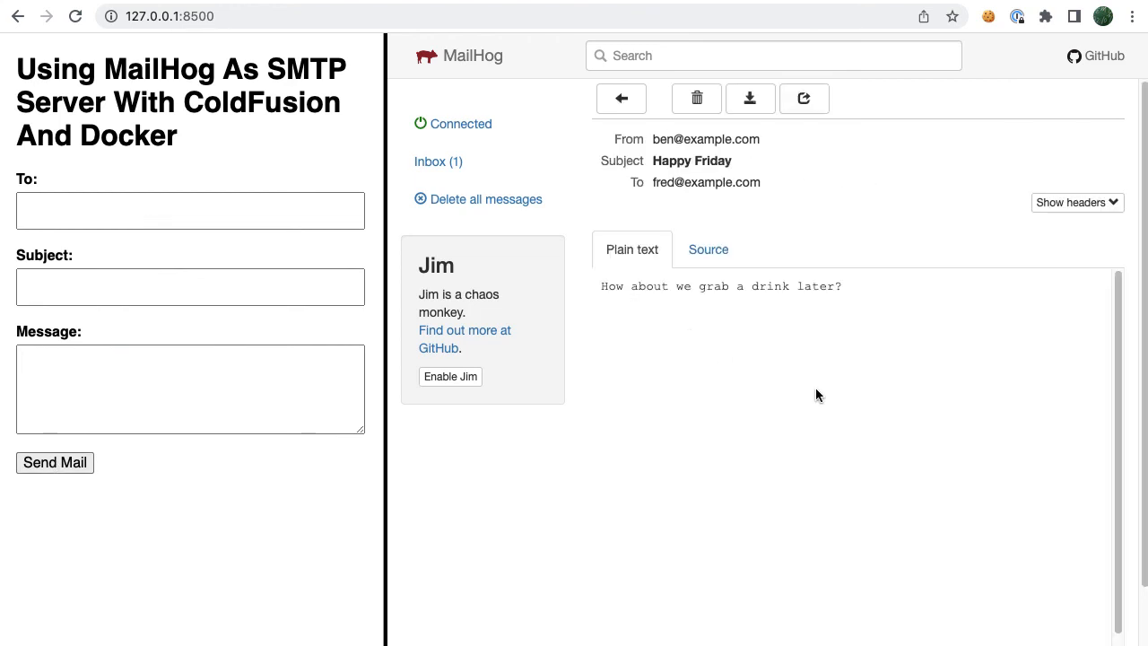